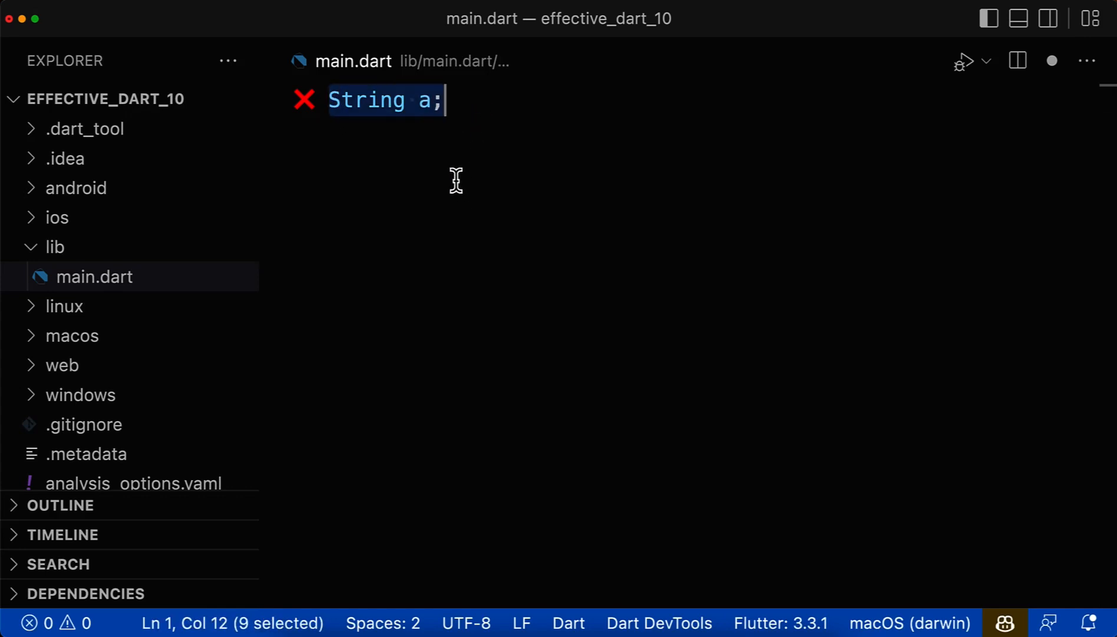
Add 'String deleteItems;' under 'String a;' and highlight the bad name items
type("String deleteItems;")
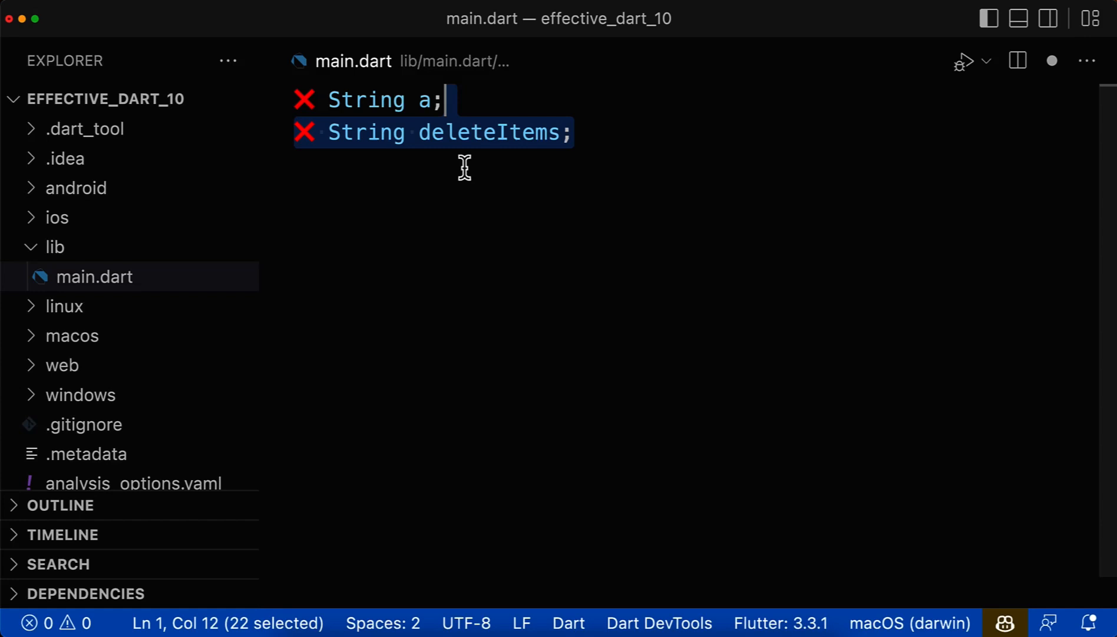
mouse_move(519, 133)
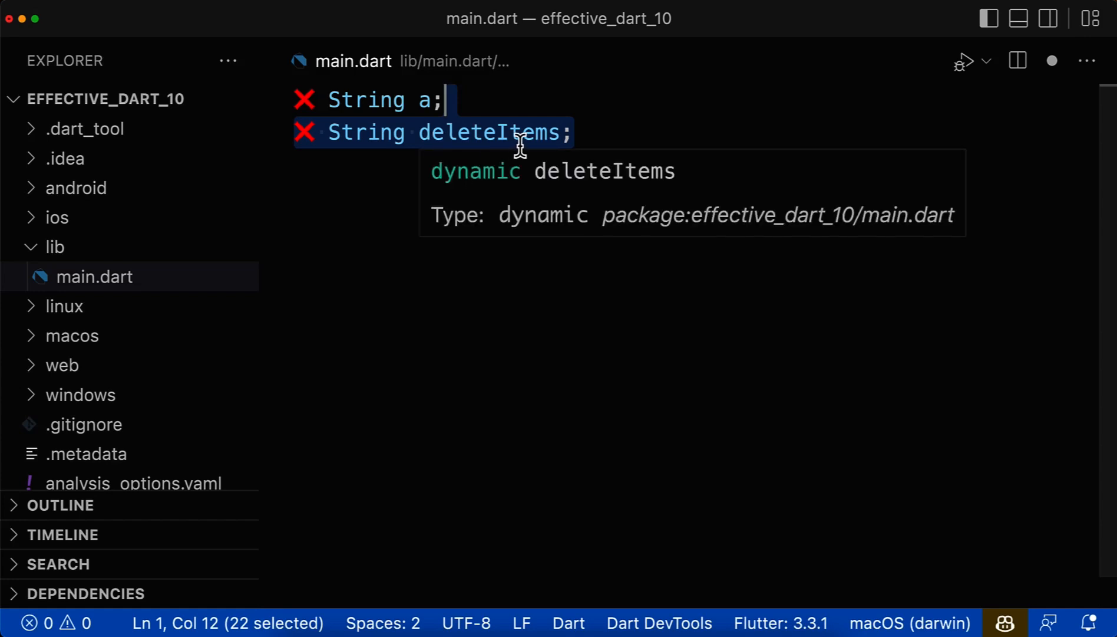
mouse_move(452, 181)
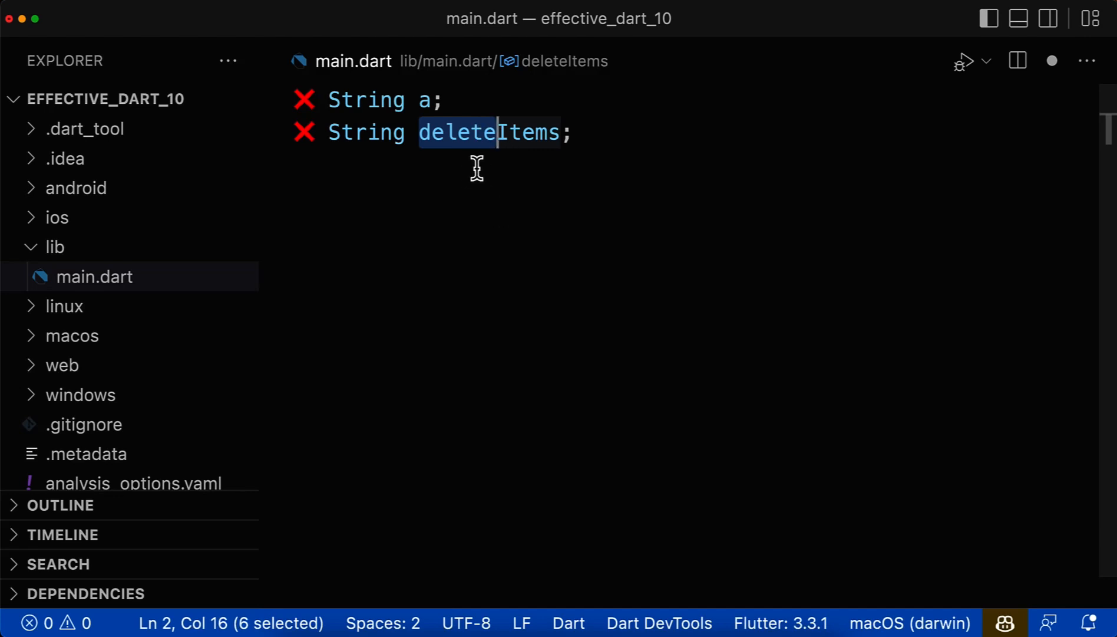
mouse_move(474, 178)
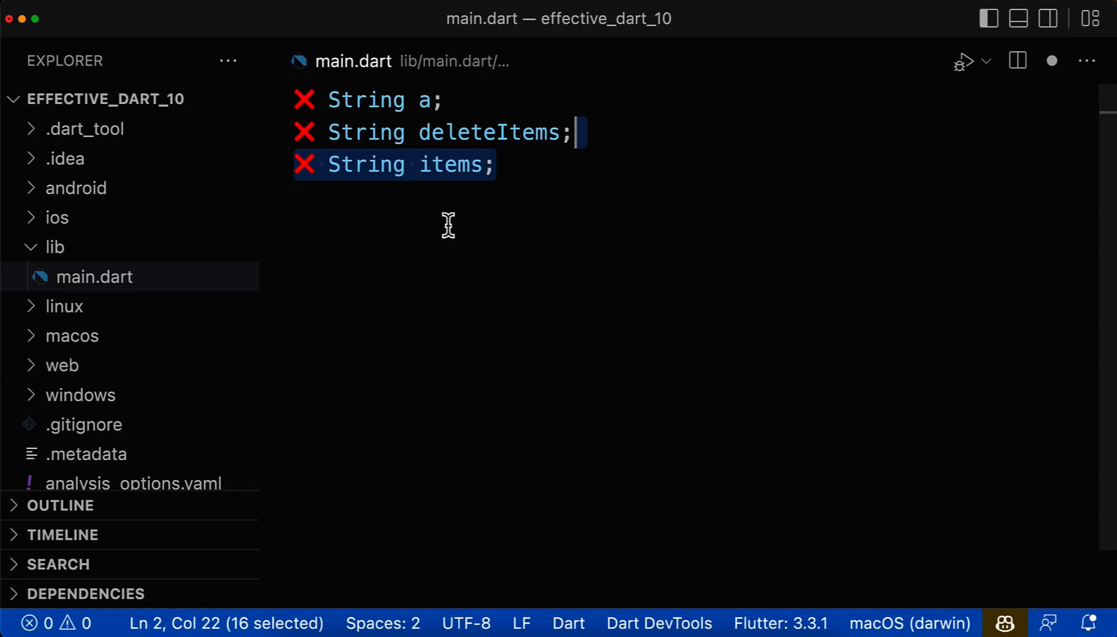
double_click(450, 164)
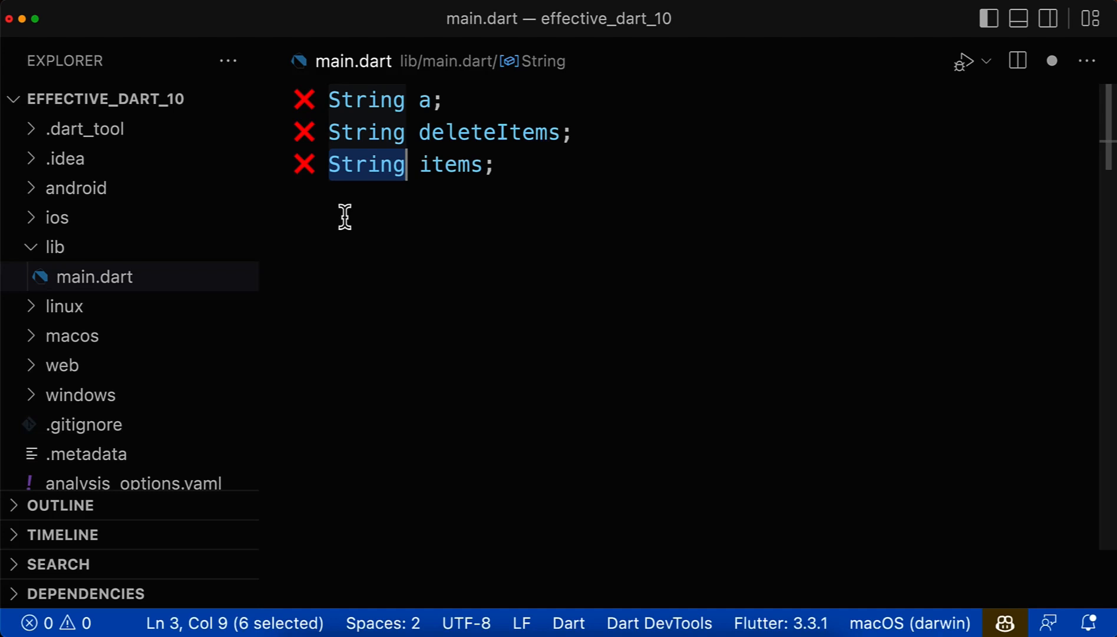
mouse_move(378, 198)
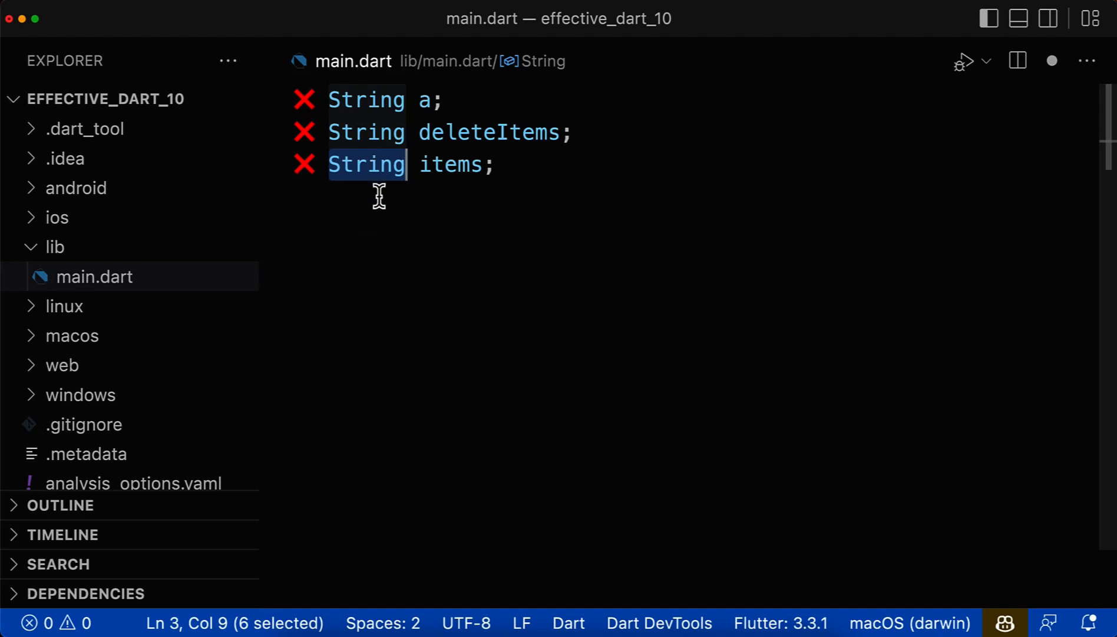
left_click(420, 164)
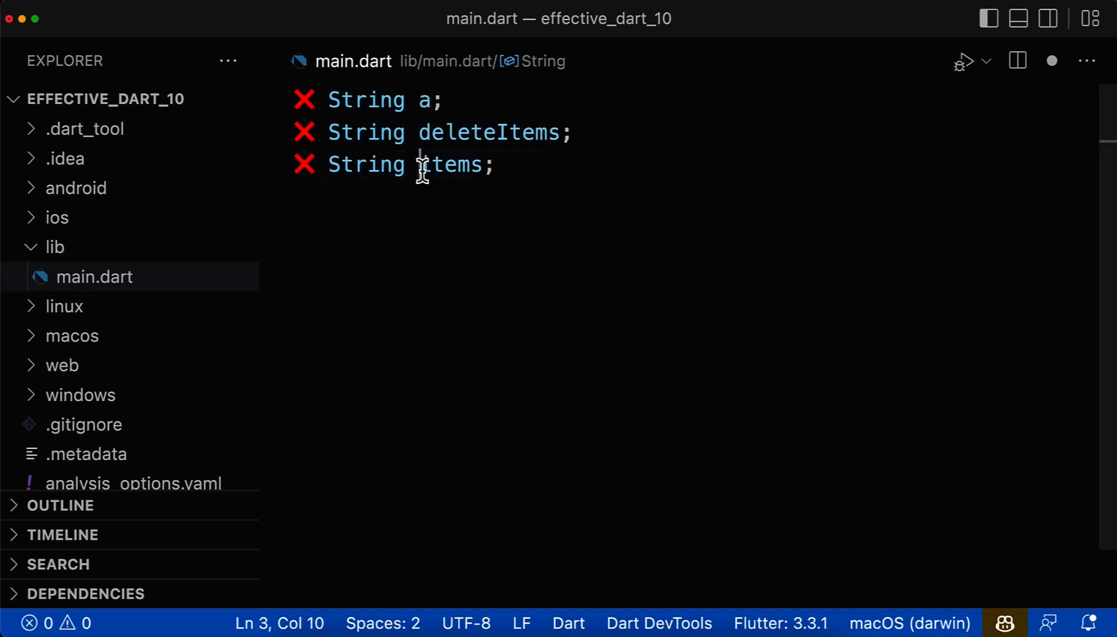
double_click(448, 165)
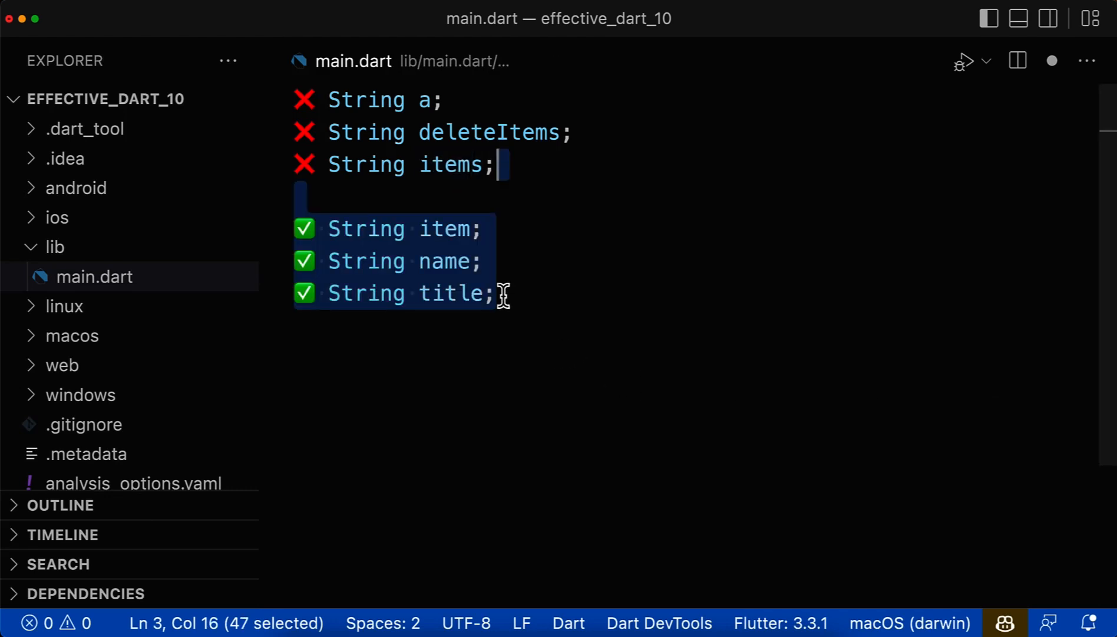
Highlight the good noun names name and item and the title line's String type
double_click(444, 228)
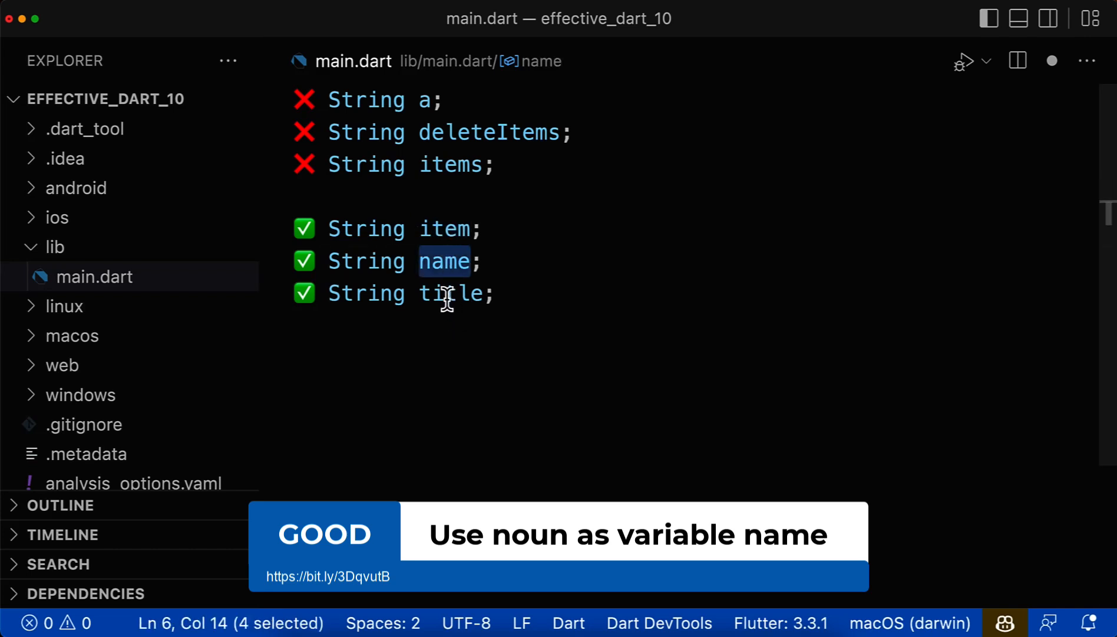
double_click(450, 293)
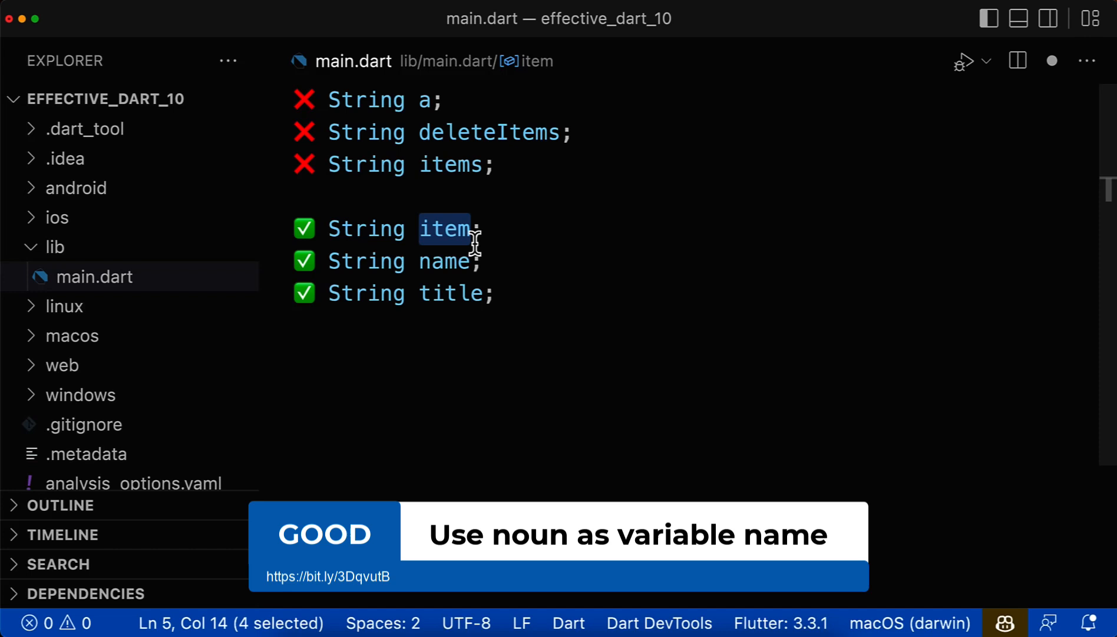
mouse_move(548, 284)
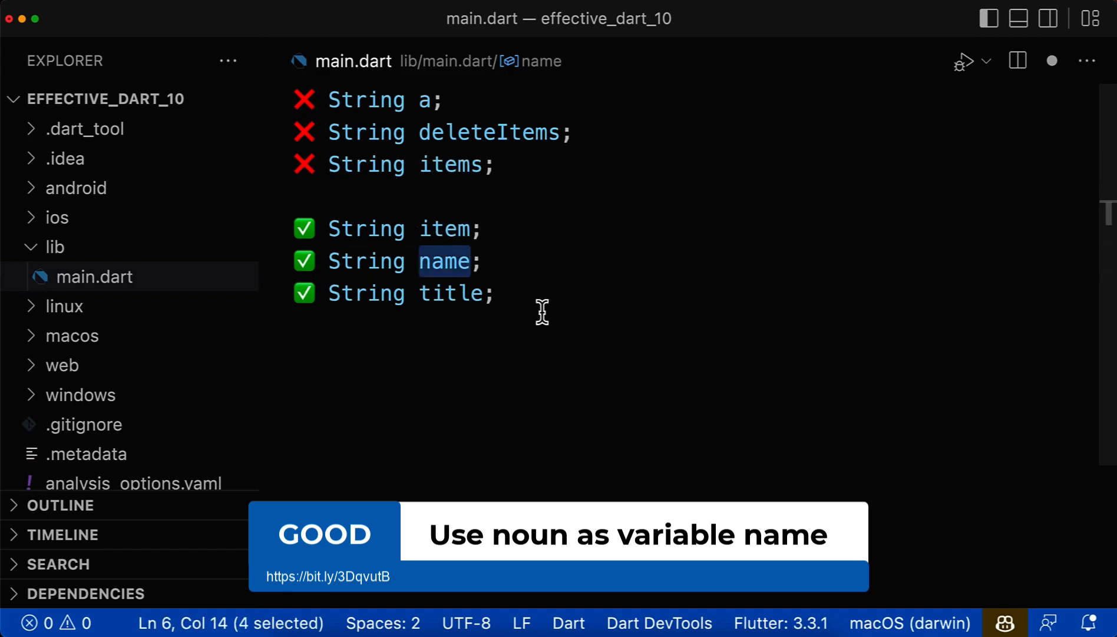
double_click(449, 293)
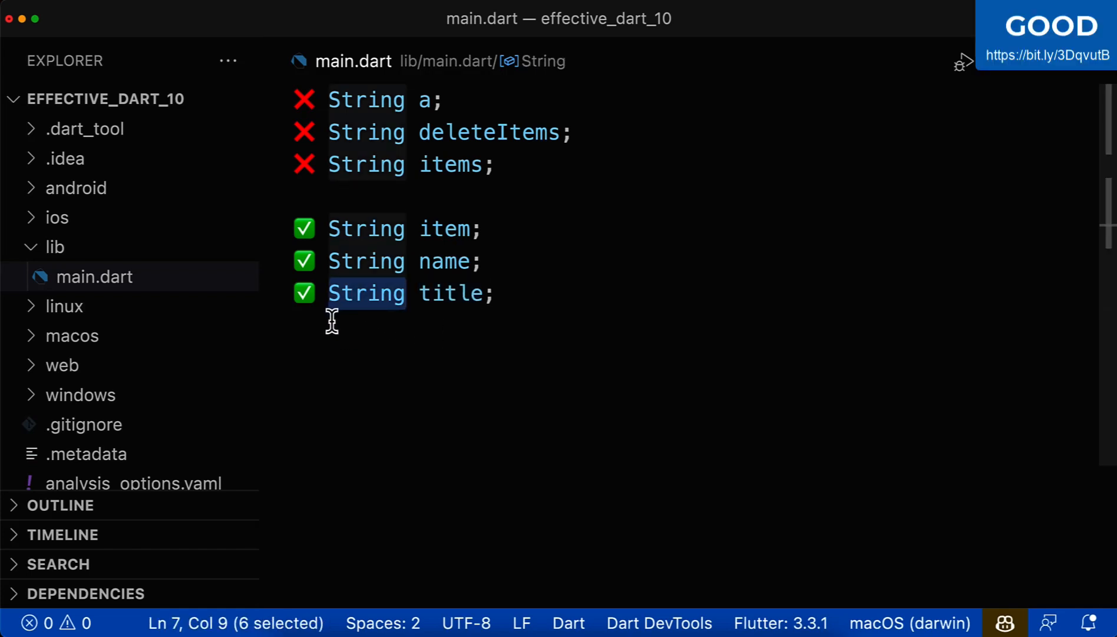
mouse_move(330, 331)
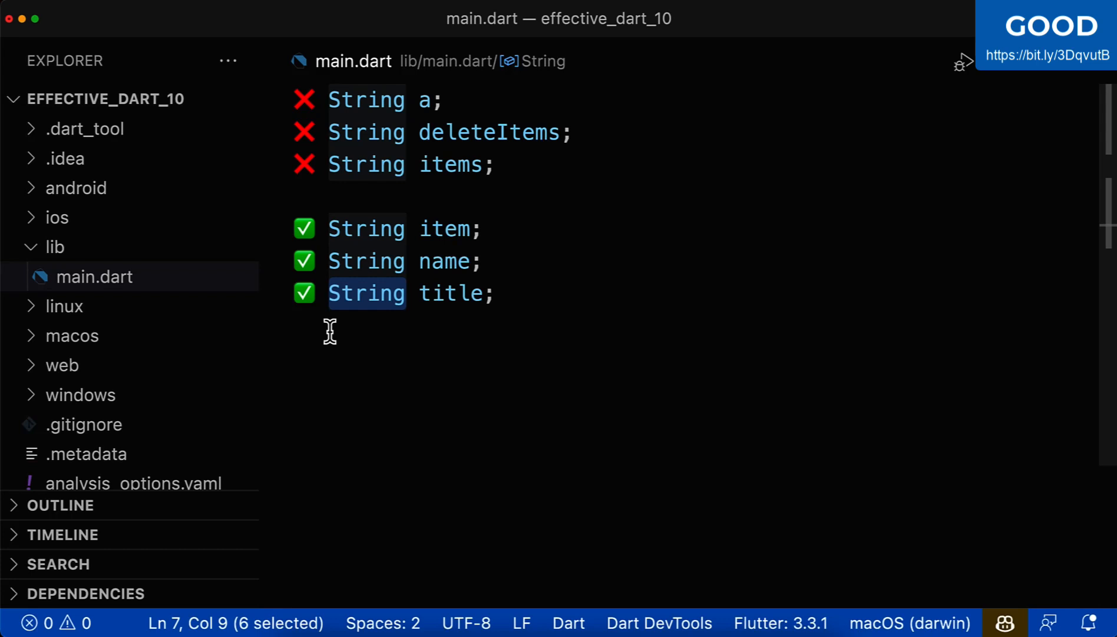
Add 'List<String> deleteItems;' and highlight deleteItems, its delete part, and singular item
type("List<String> deleteItems;")
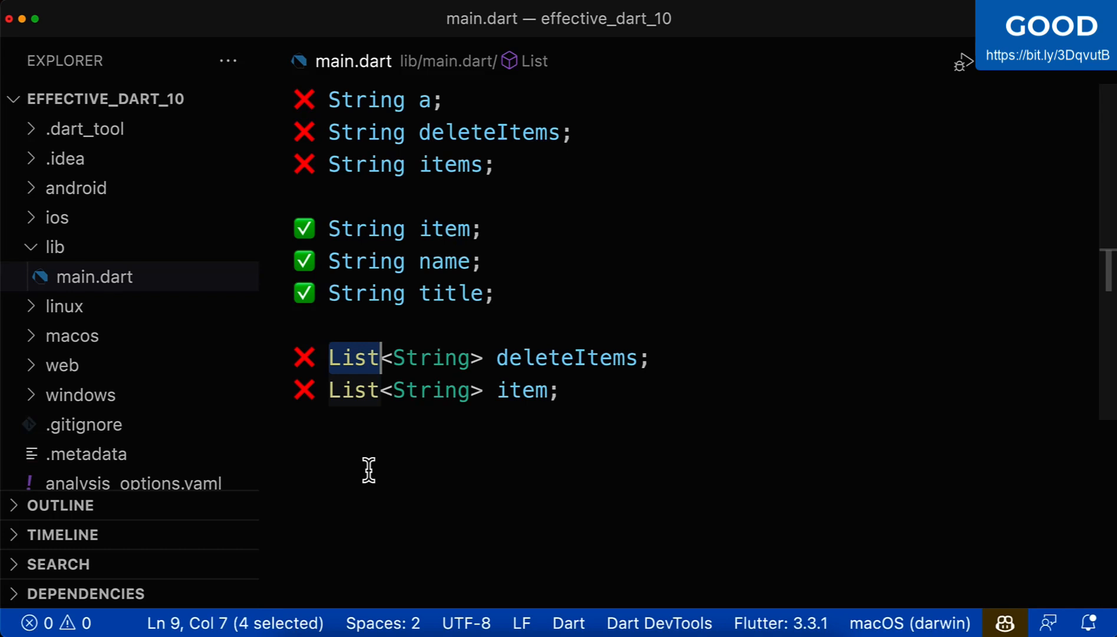
mouse_move(454, 477)
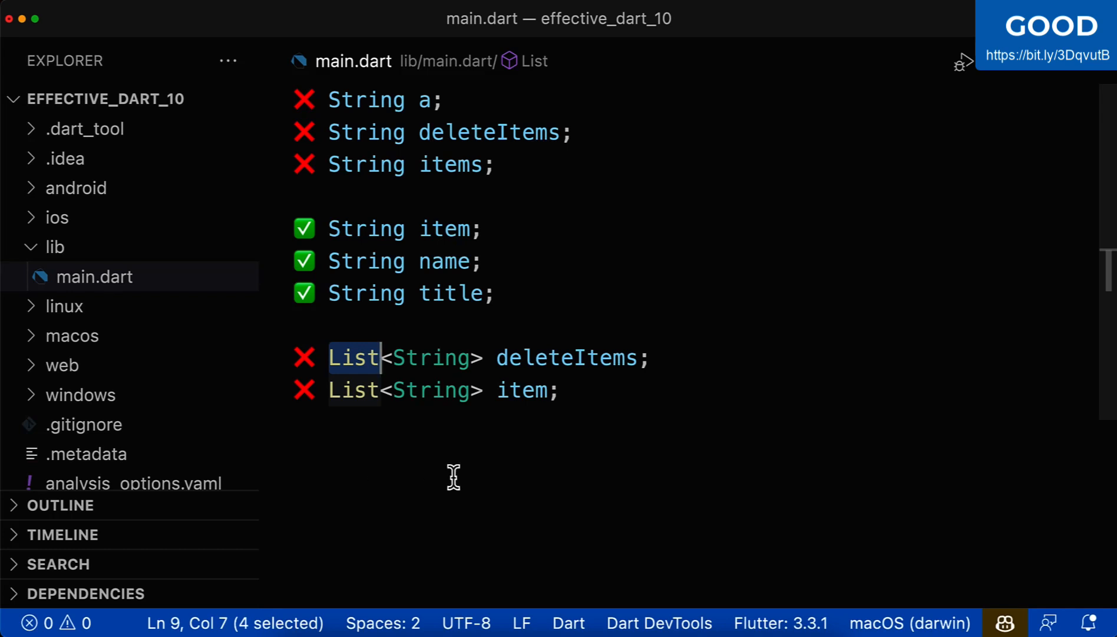
double_click(568, 357)
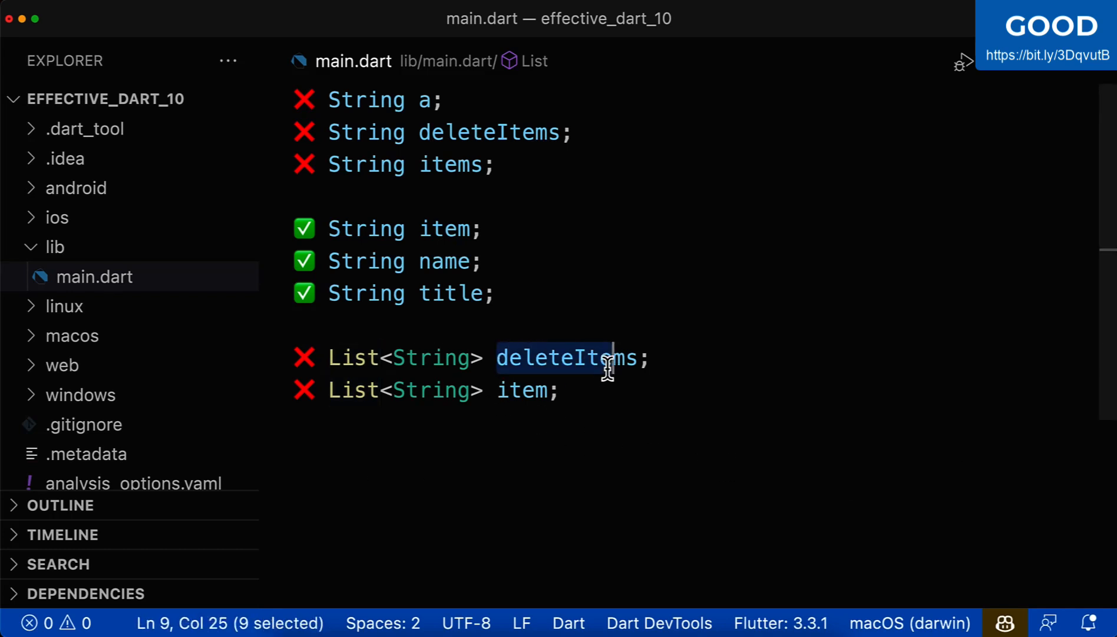
double_click(563, 357)
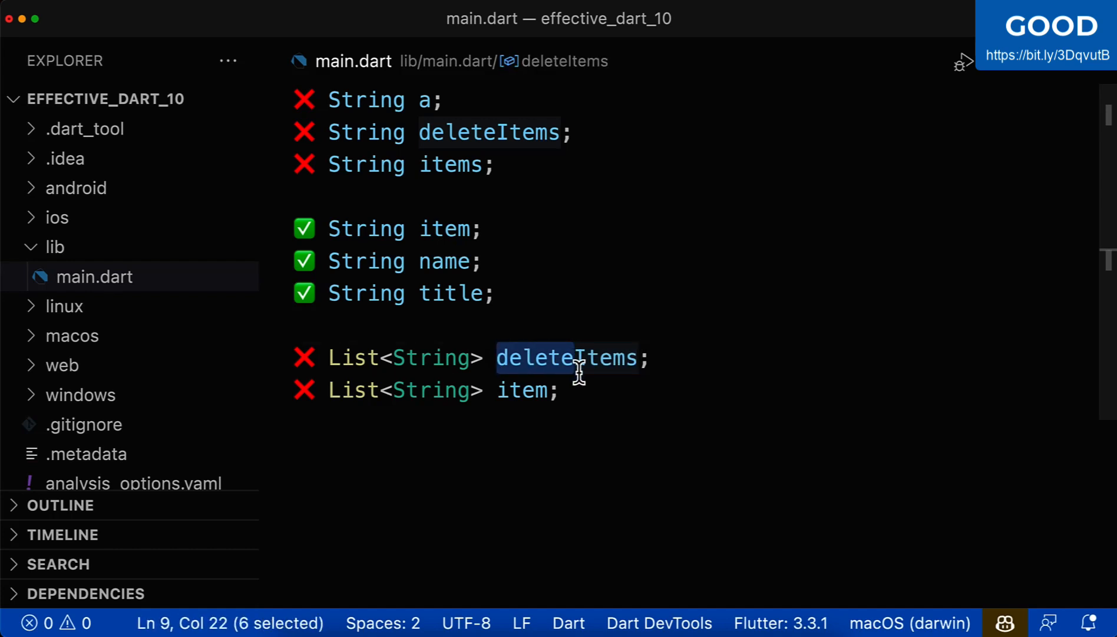
mouse_move(586, 411)
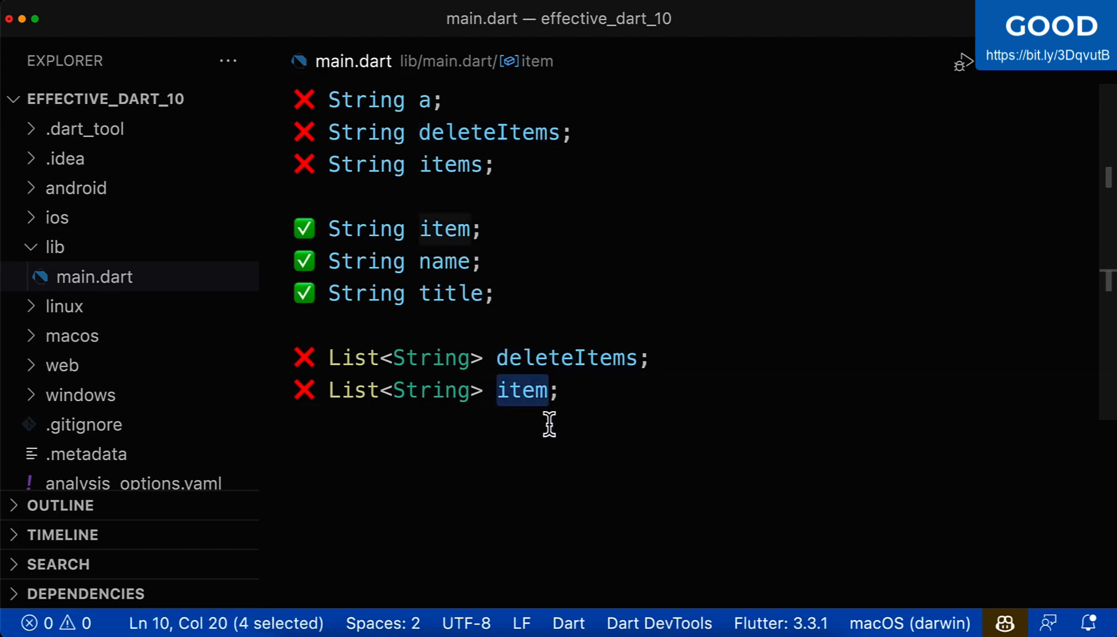
mouse_move(327, 395)
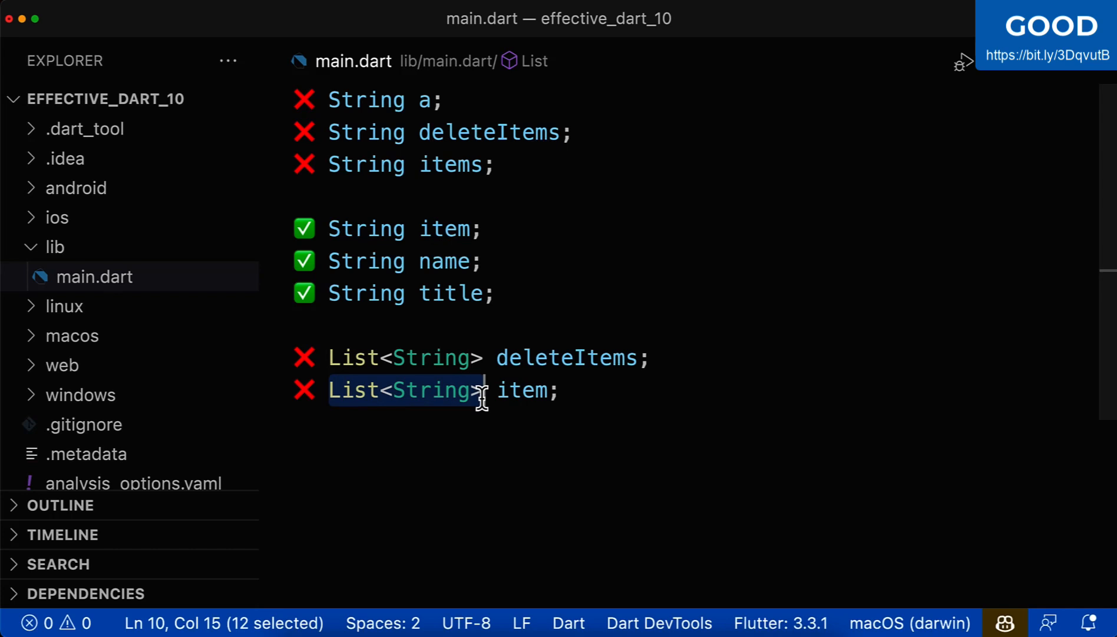
left_click(521, 390)
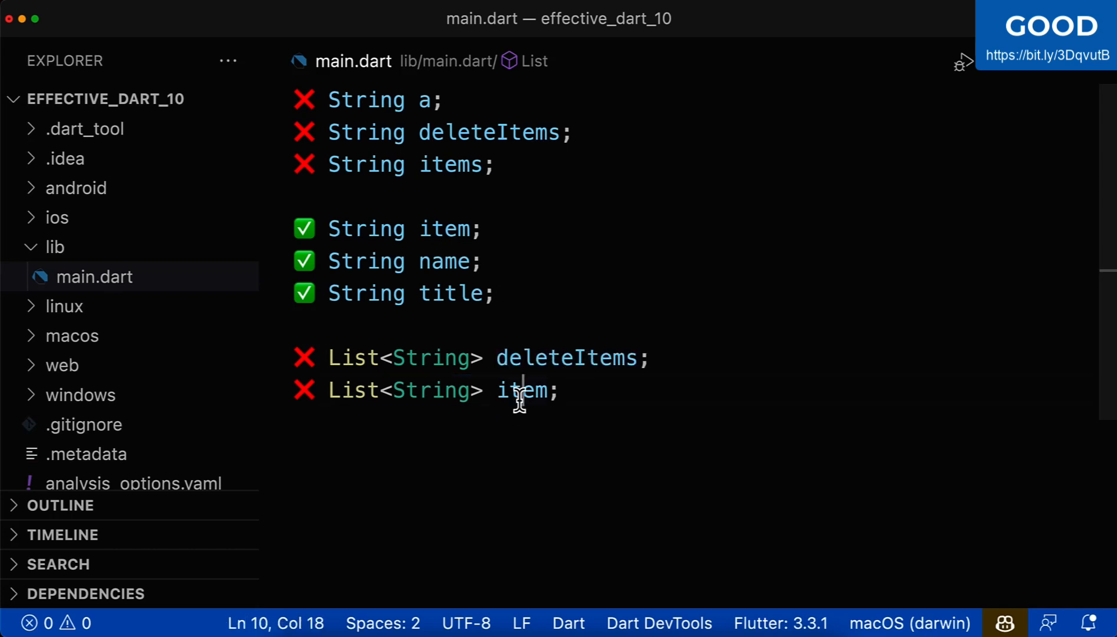
double_click(522, 390)
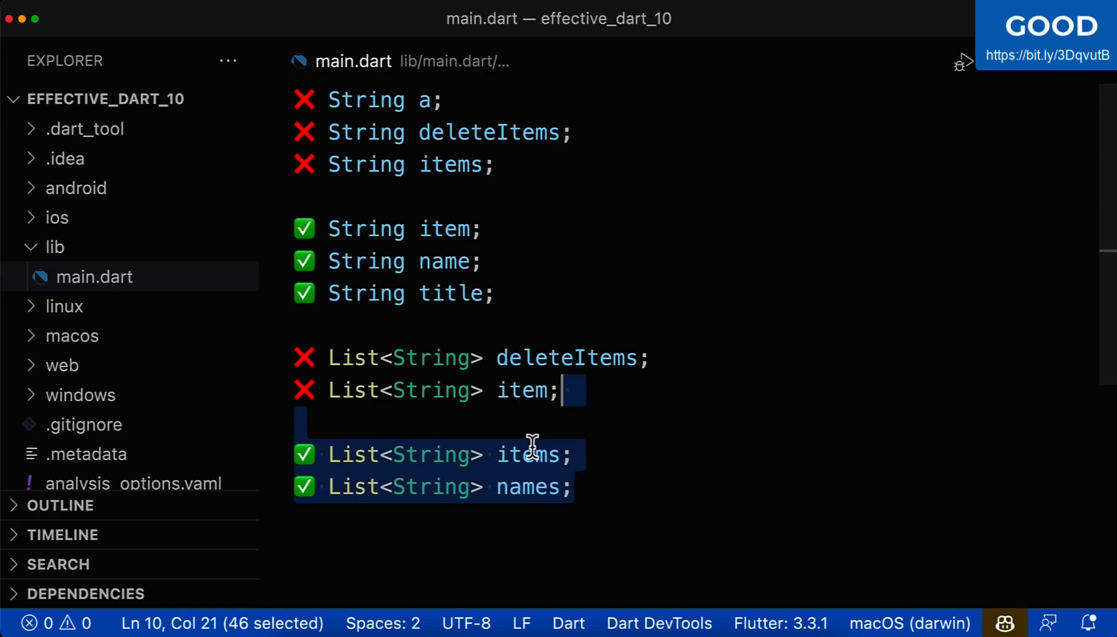
mouse_move(536, 462)
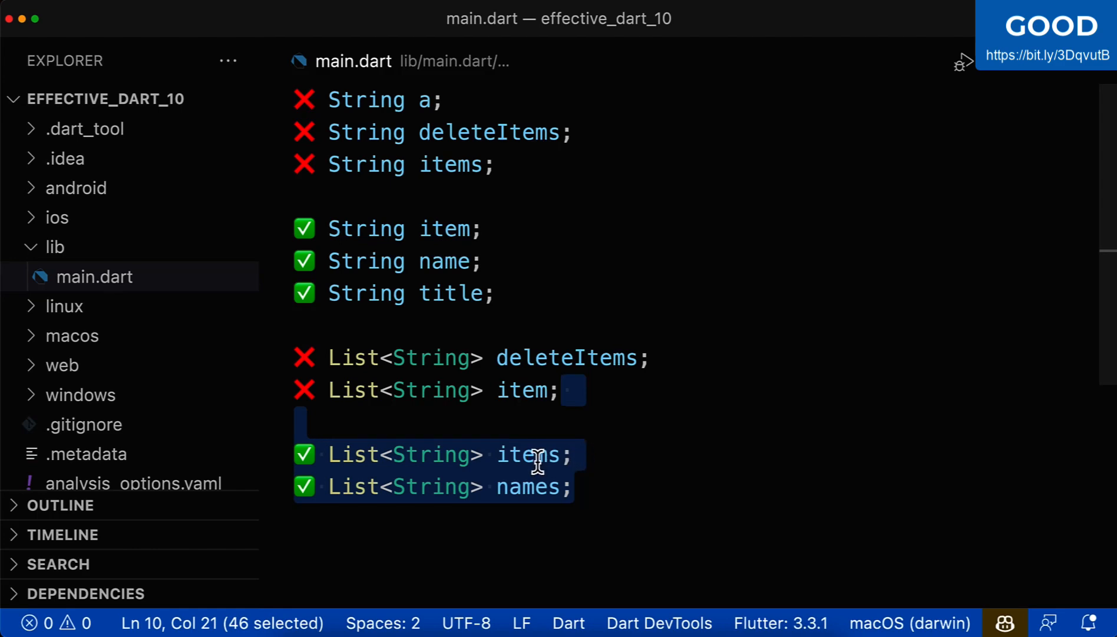
Highlight the List type and the plural list name items
double_click(529, 454)
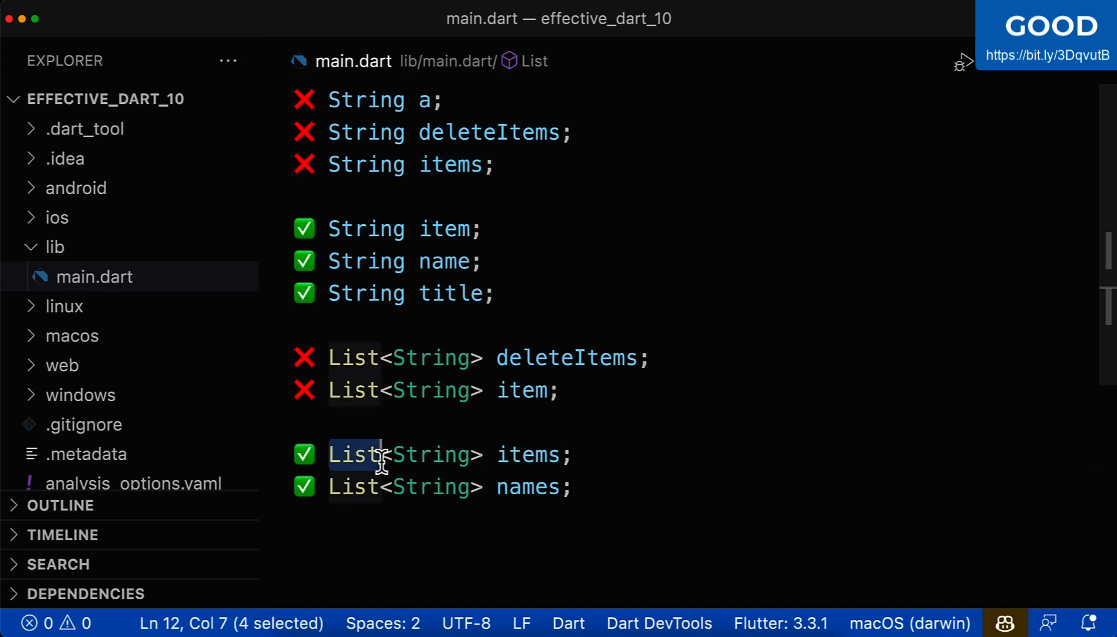
double_click(528, 486)
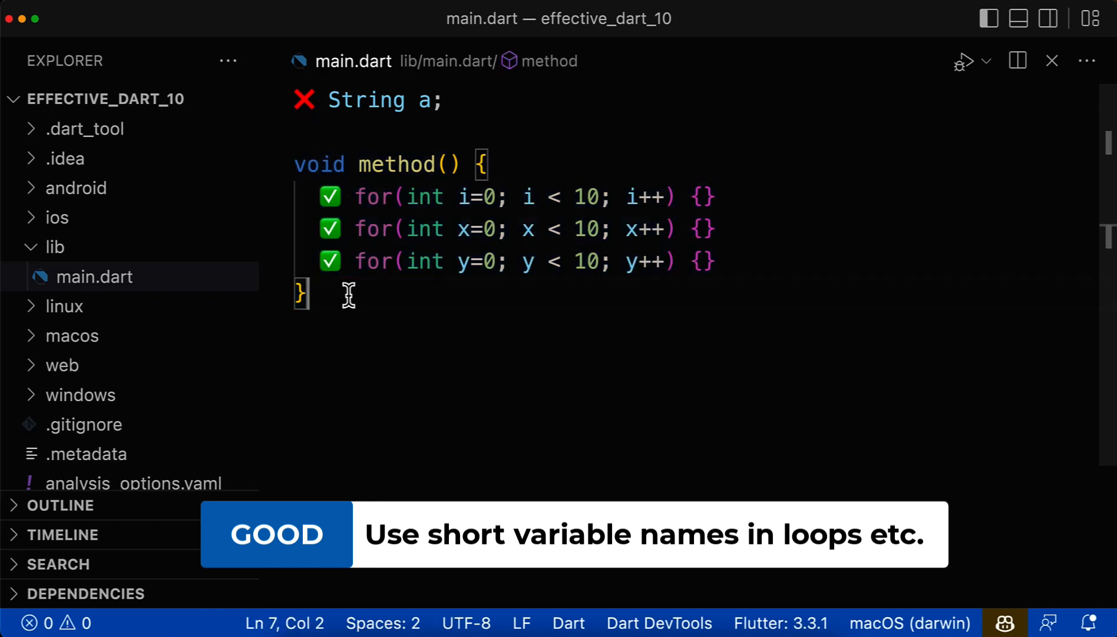
Select the short loop counter i in the method's for loops
left_click(460, 197)
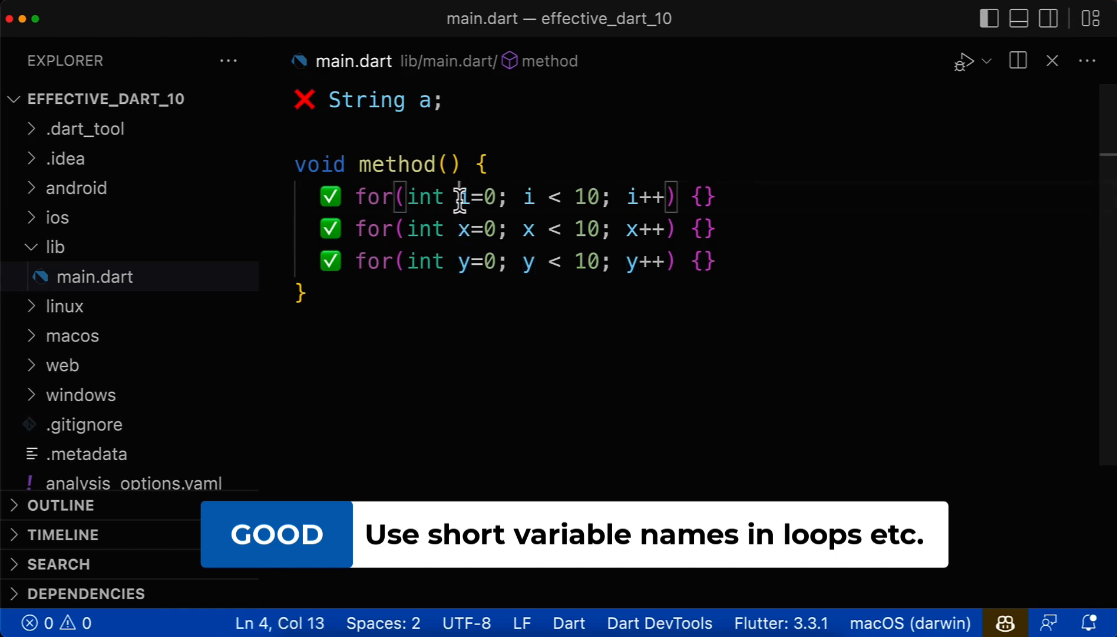
double_click(464, 197)
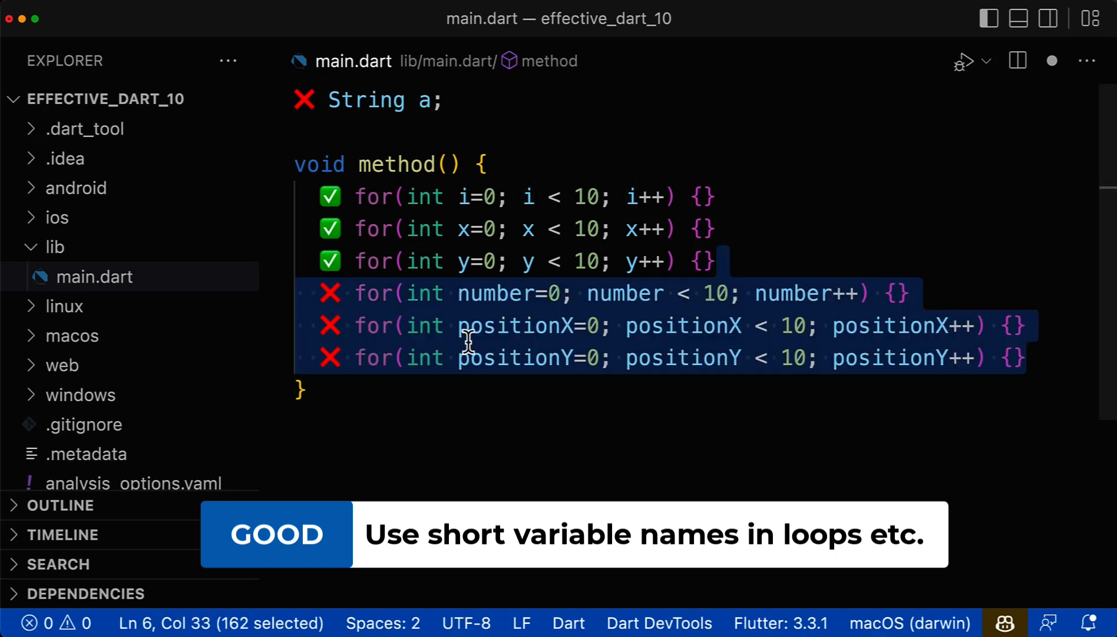
Highlight the long counter number in its loop declaration and increment
double_click(624, 293)
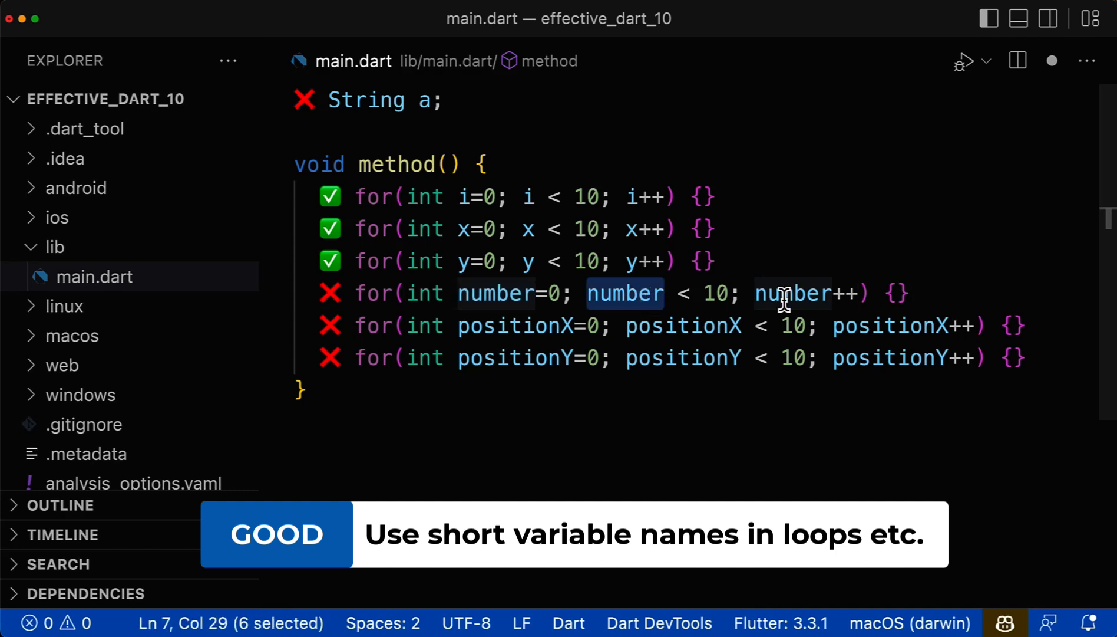
double_click(791, 293)
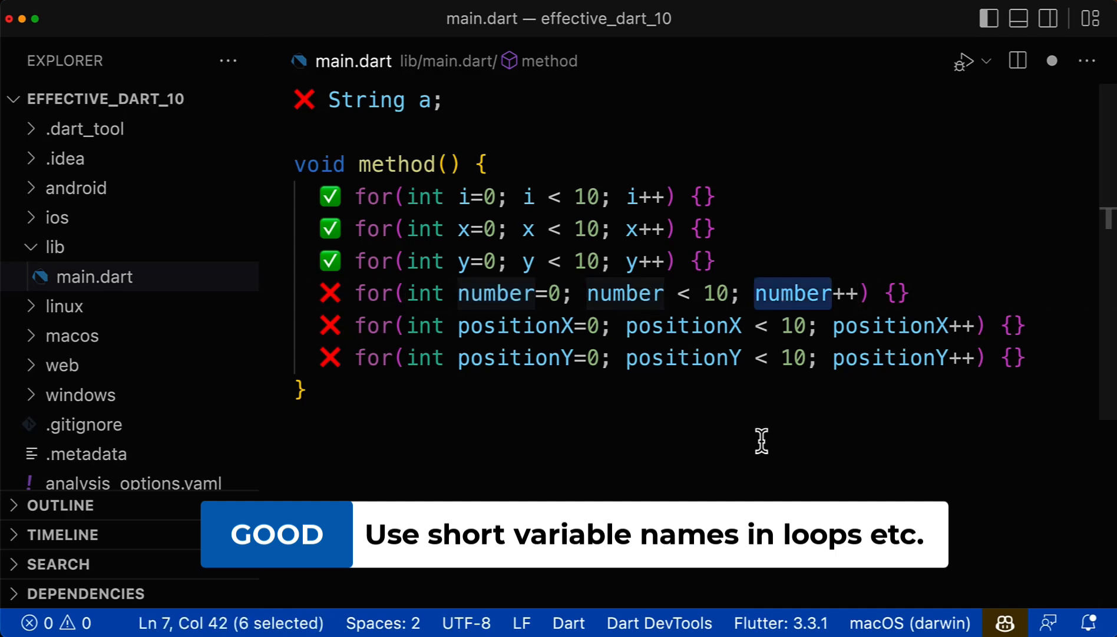